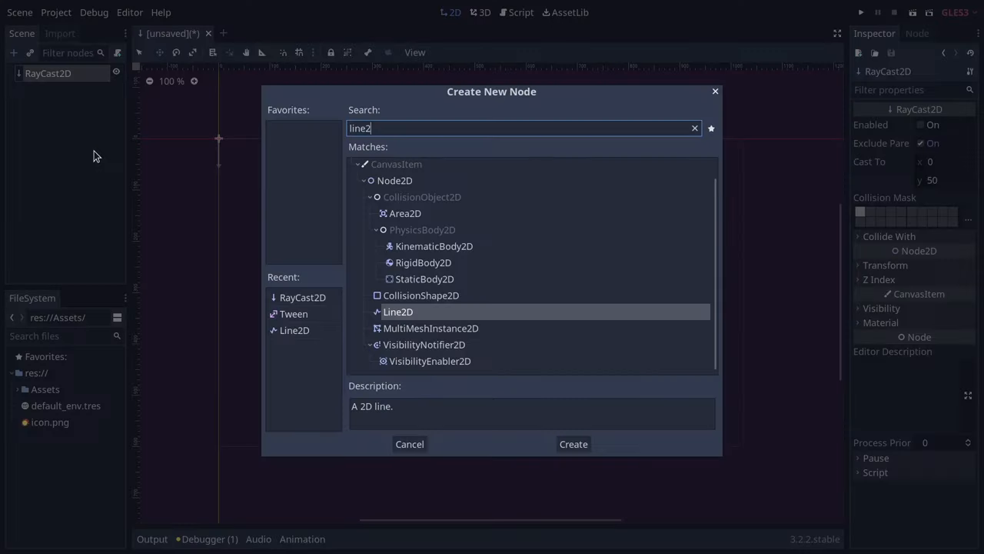
Create the Line2D node that will draw the laser beam
left_click(574, 442)
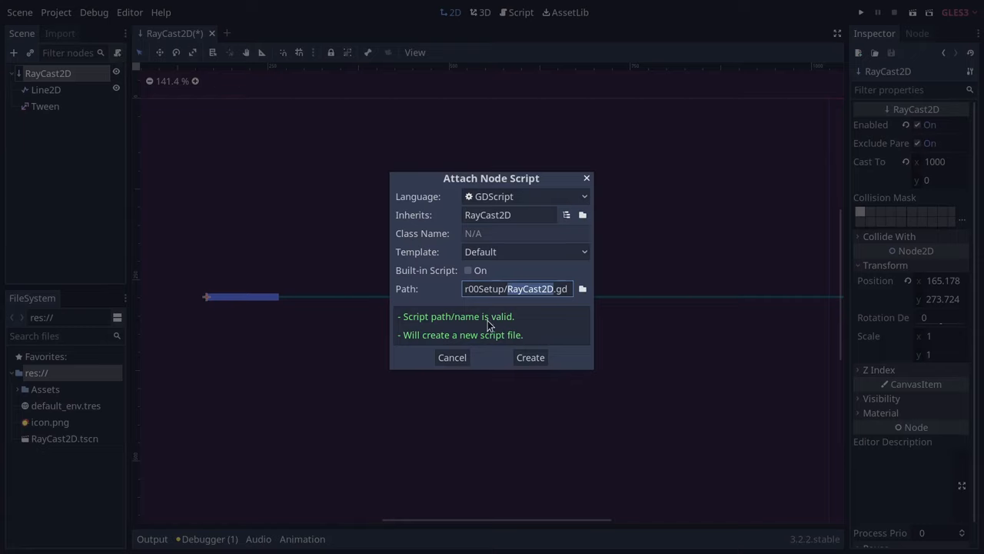
Confirm creating the new script on the RayCast2D node
left_click(529, 357)
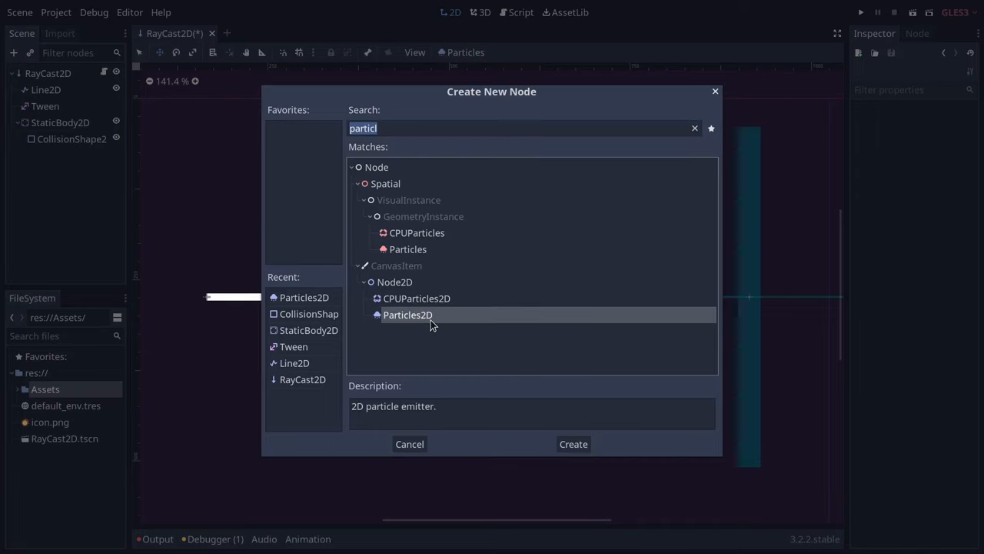
Create the Particles2D emitter and toggle Emitting to preview the casting particles
left_click(572, 442)
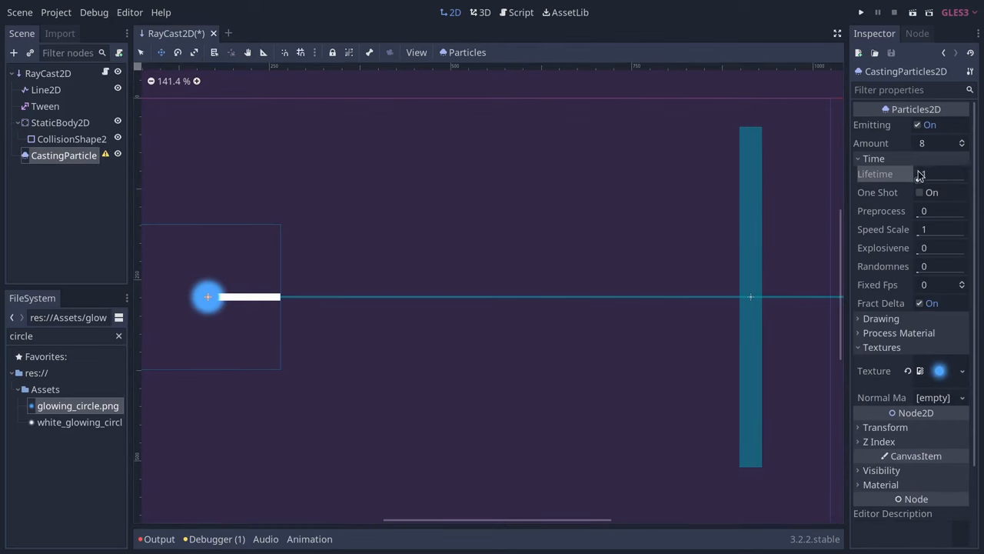
scroll("down", 3)
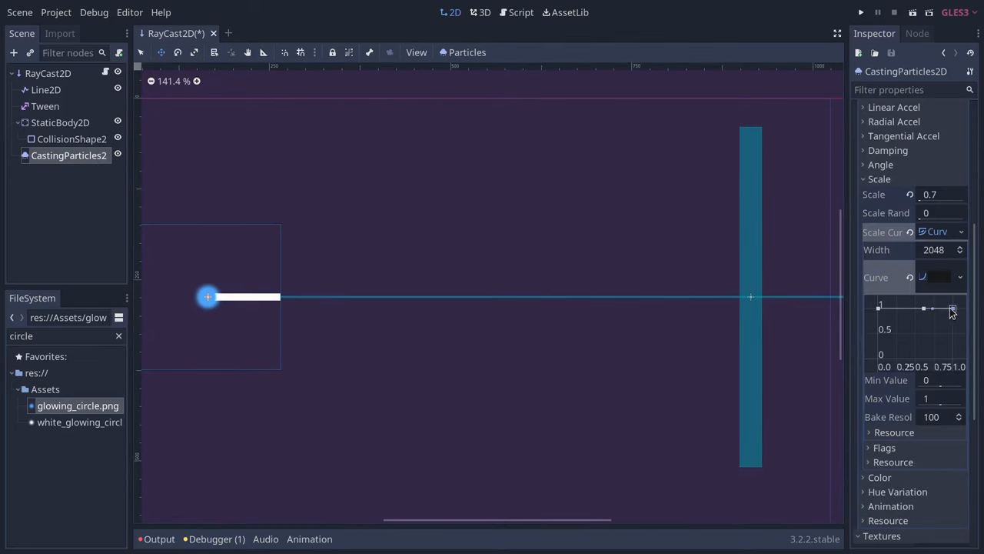
scroll("up", 3)
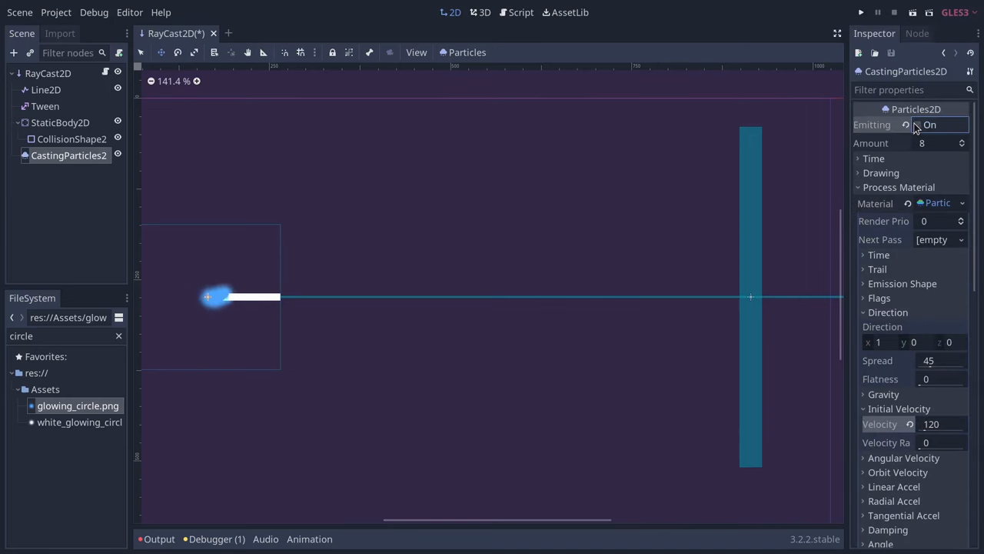
left_click(520, 13)
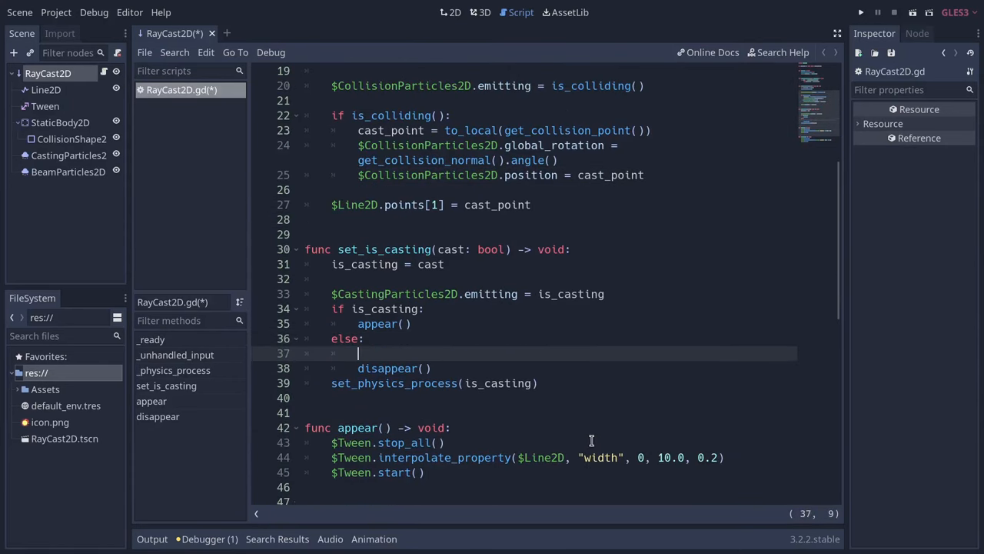
Select the duplicated particles node and give it a new emission shape and tangential acceleration
left_click(67, 187)
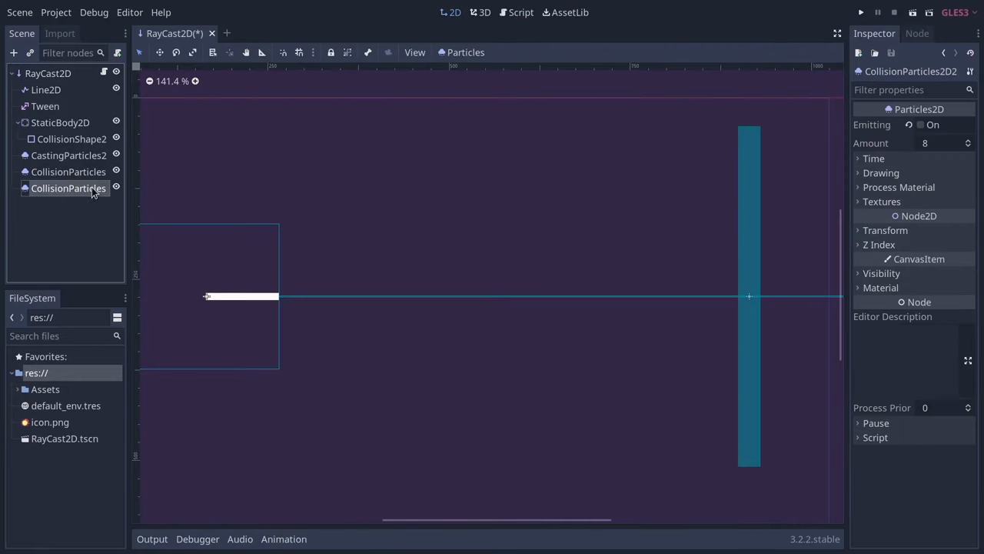
left_click(941, 202)
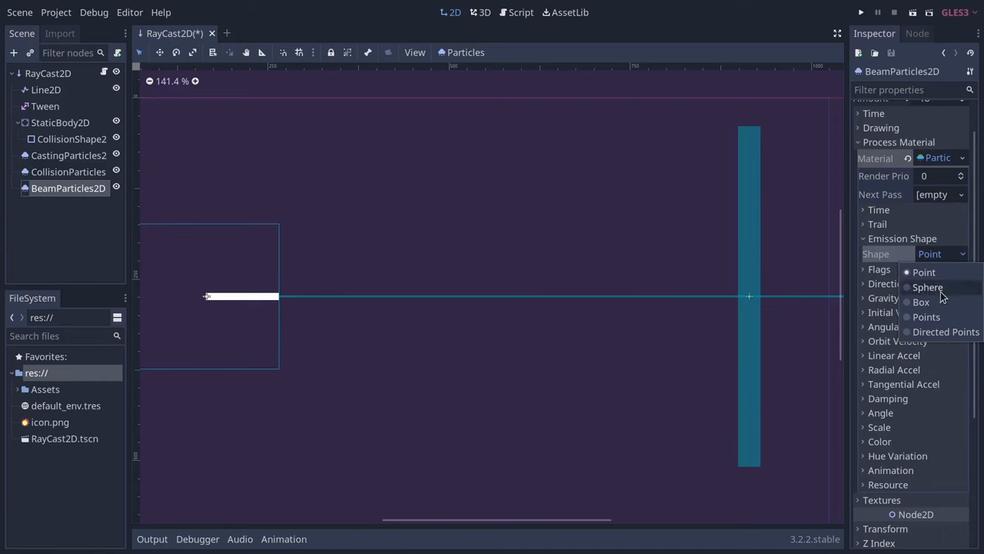
left_click(520, 12)
type("100")
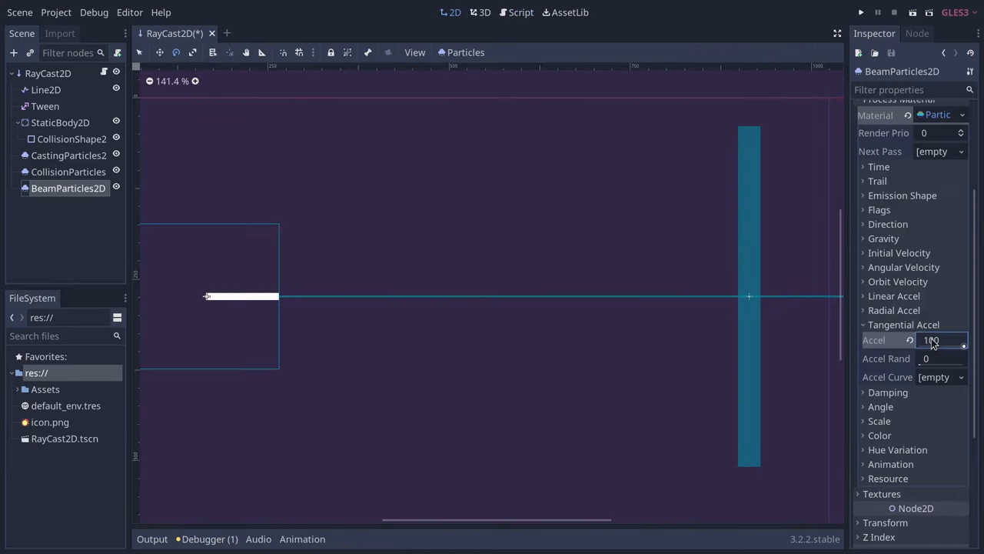
left_click(376, 308)
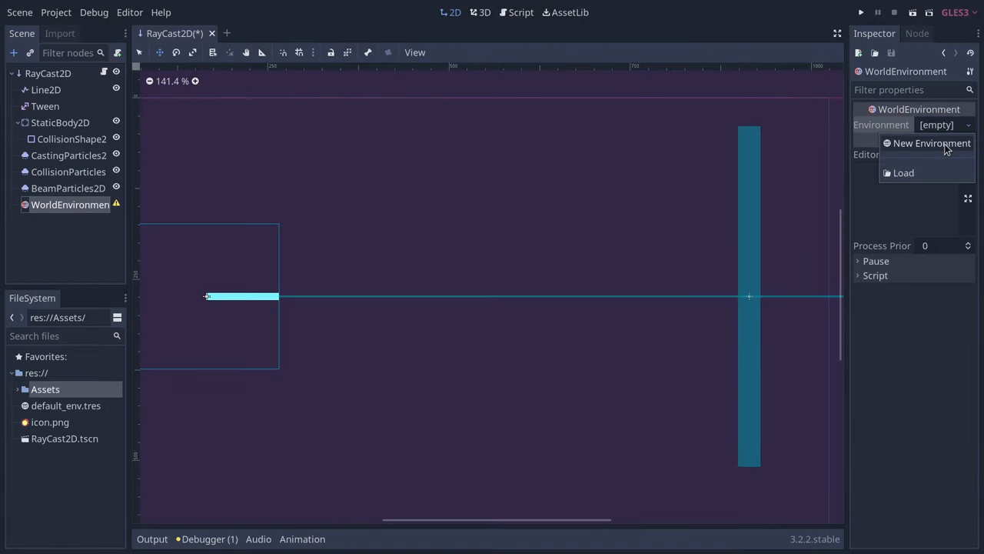
Create a new Environment resource, adjust its glow HDR luminance cap, then scroll the Kickstarter page
left_click(932, 143)
type("2")
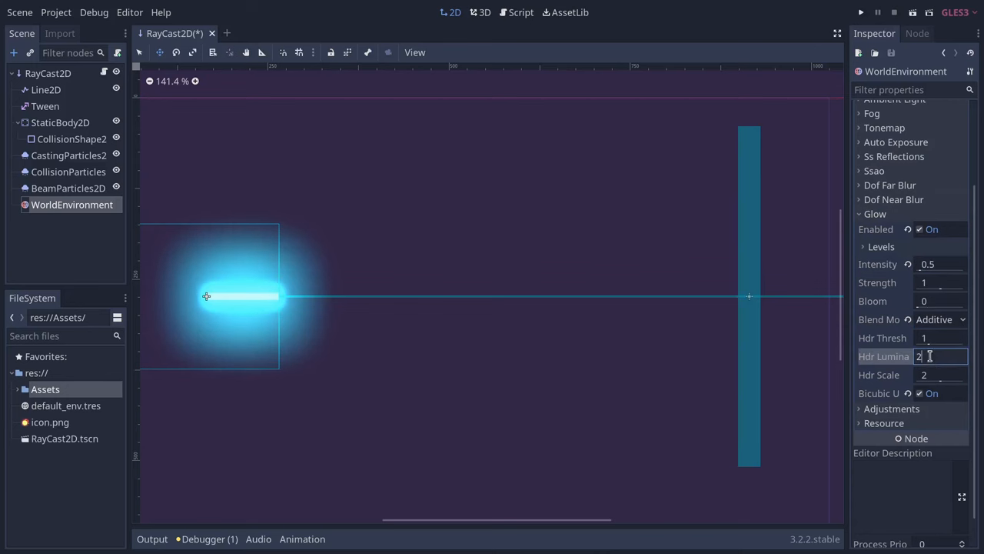
left_click(864, 246)
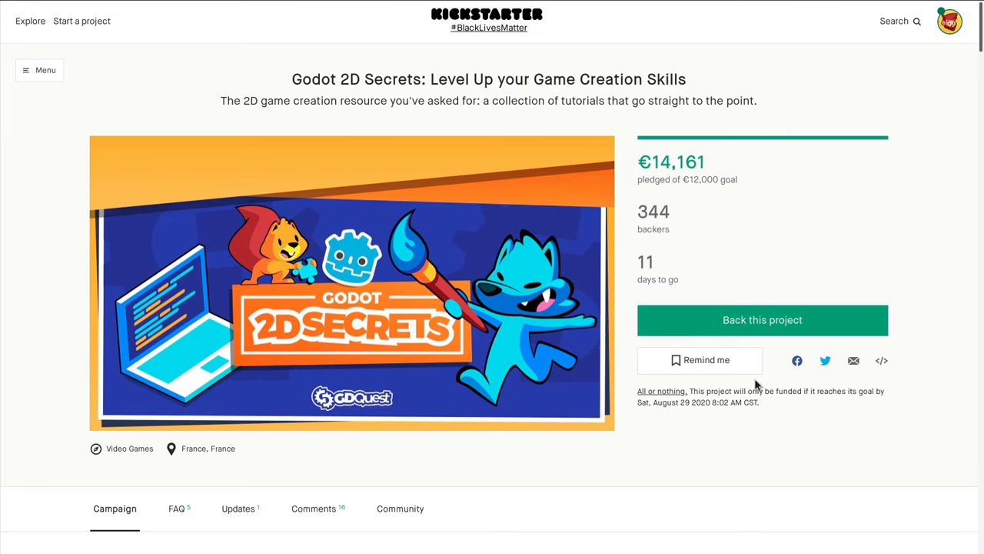
scroll("down", 3)
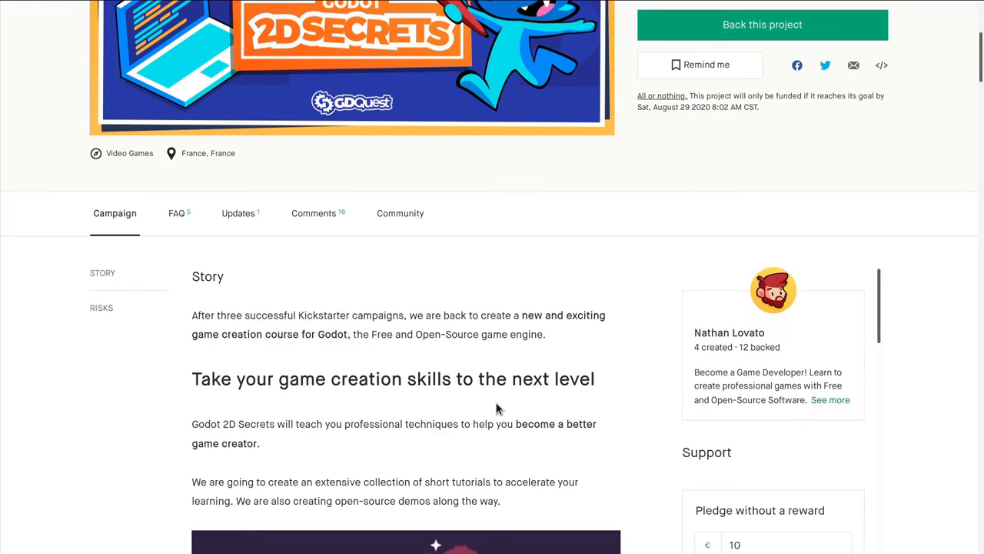
scroll("down", 3)
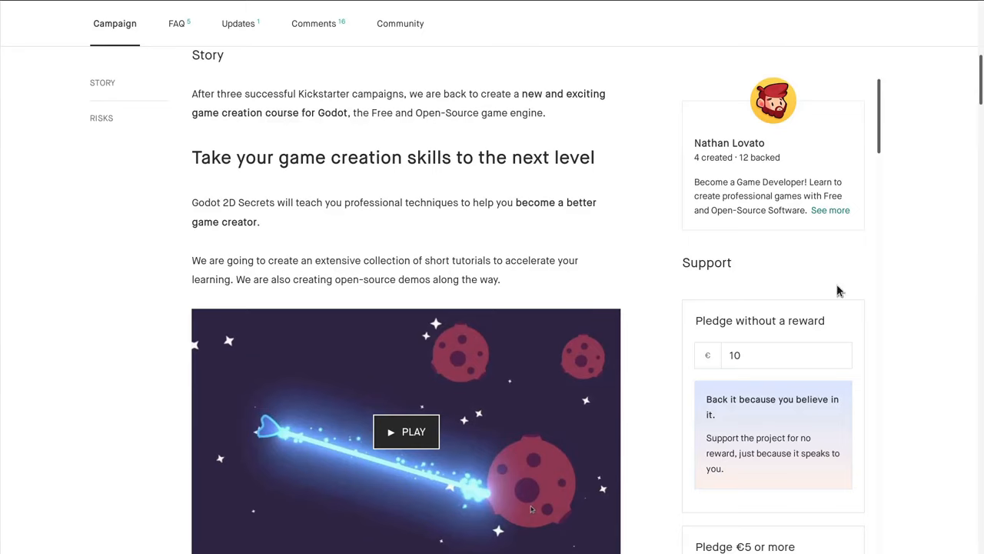